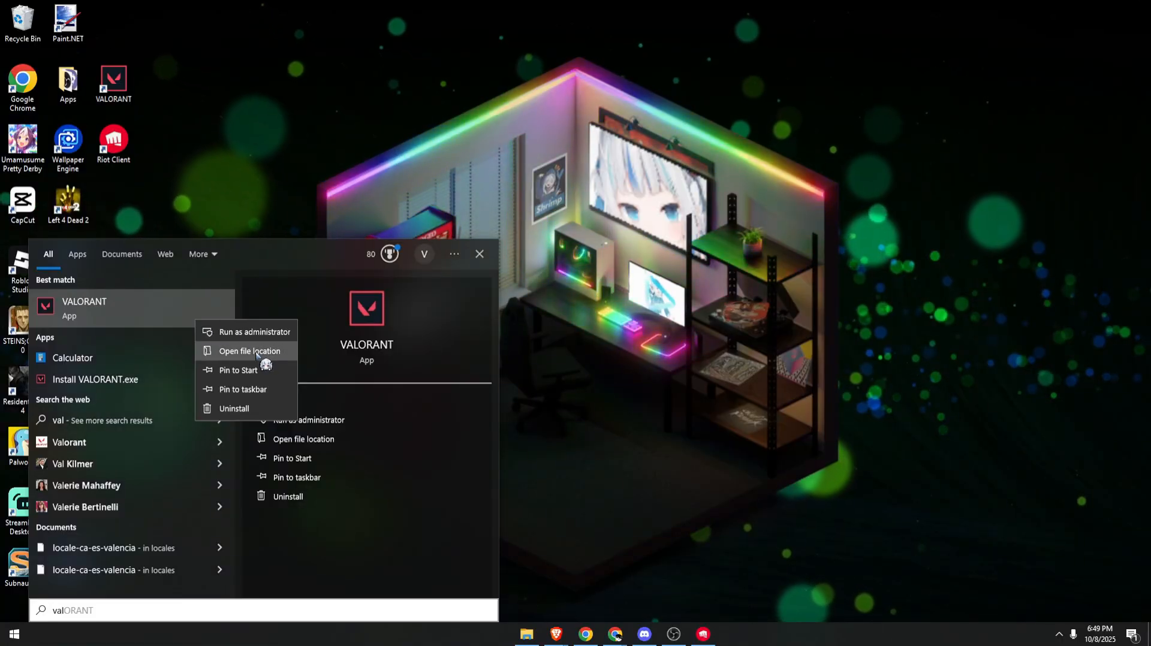
# Open the file location of the VALORANT search result.
pyautogui.click(249, 351)
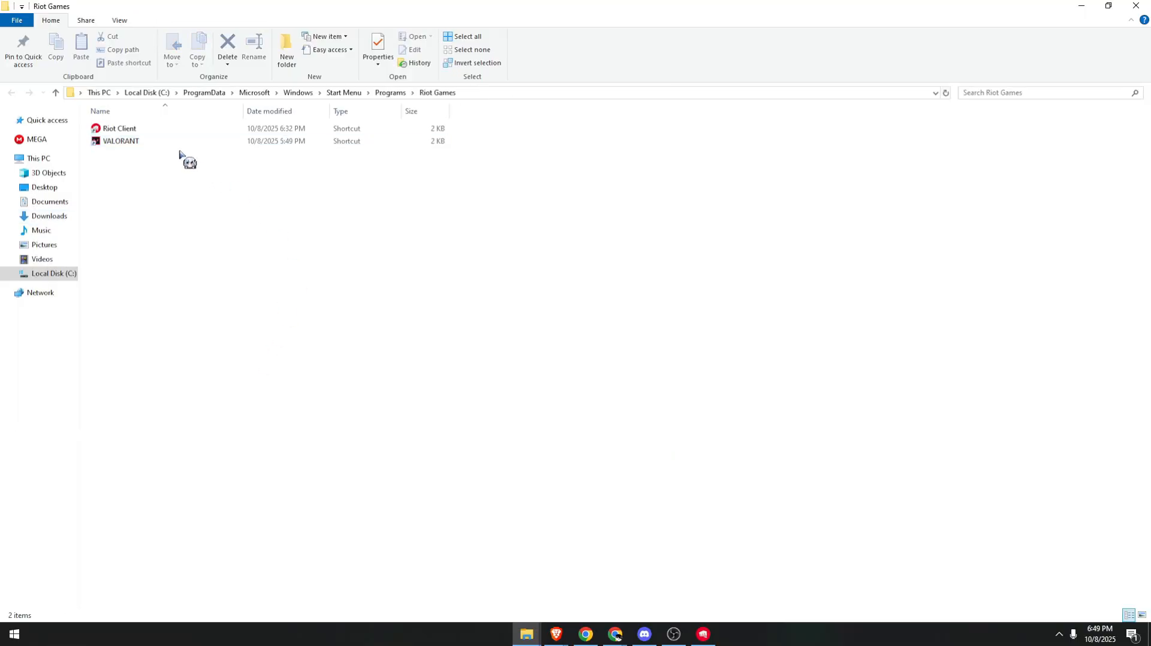
# Jump from the VALORANT shortcut to its target folder, C:\Riot Games\Riot Client.
pyautogui.rightClick(121, 141)
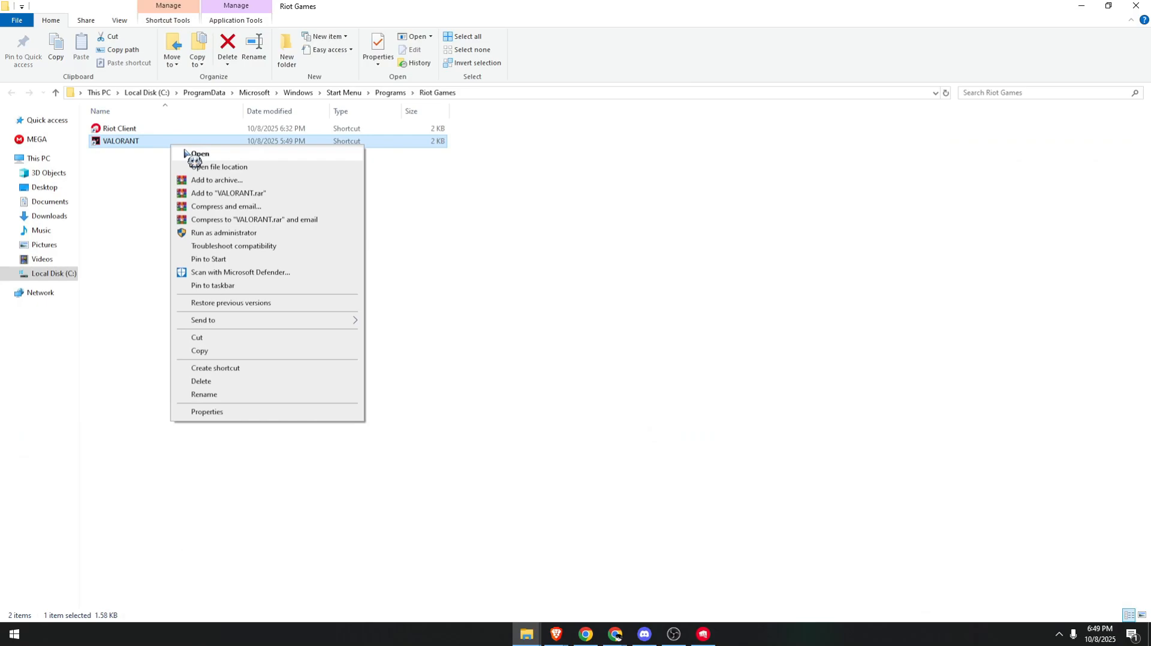
pyautogui.moveTo(218, 170)
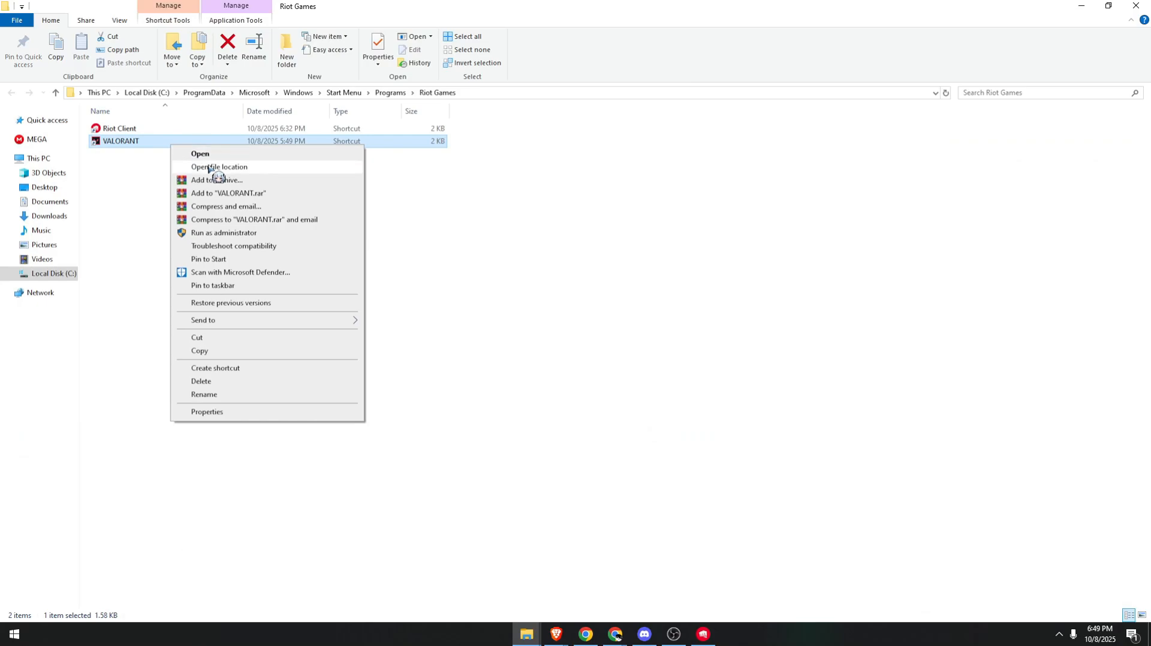
pyautogui.click(220, 167)
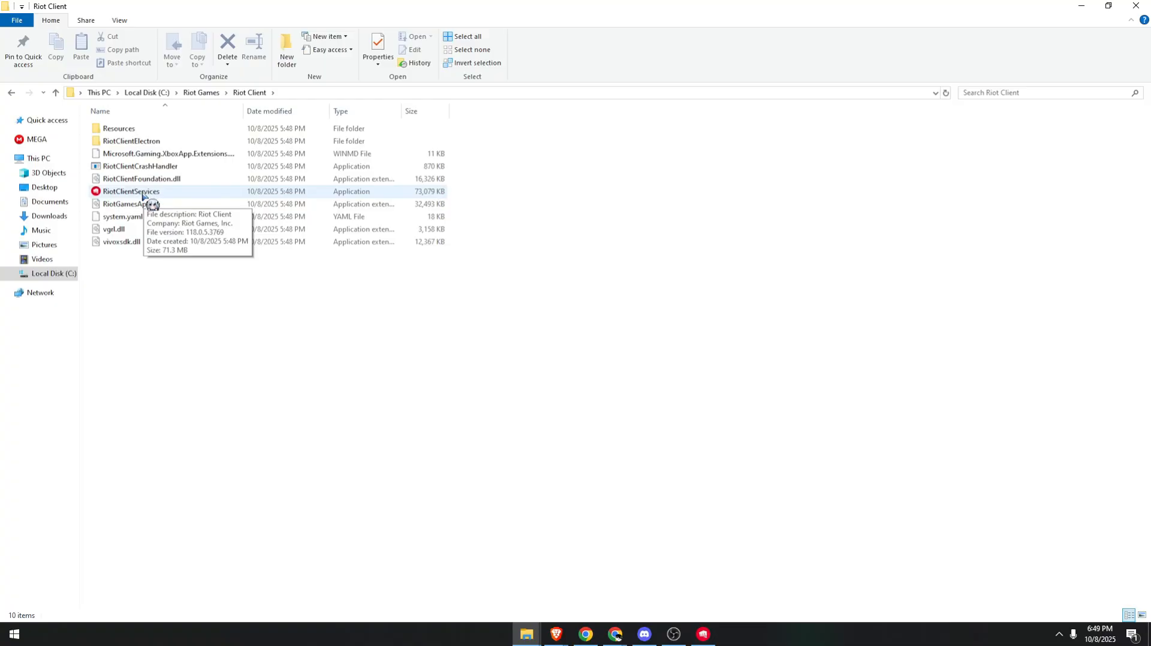
# In RiotClientServices' Compatibility properties, tick Disable fullscreen optimizations and Run as administrator.
pyautogui.rightClick(129, 190)
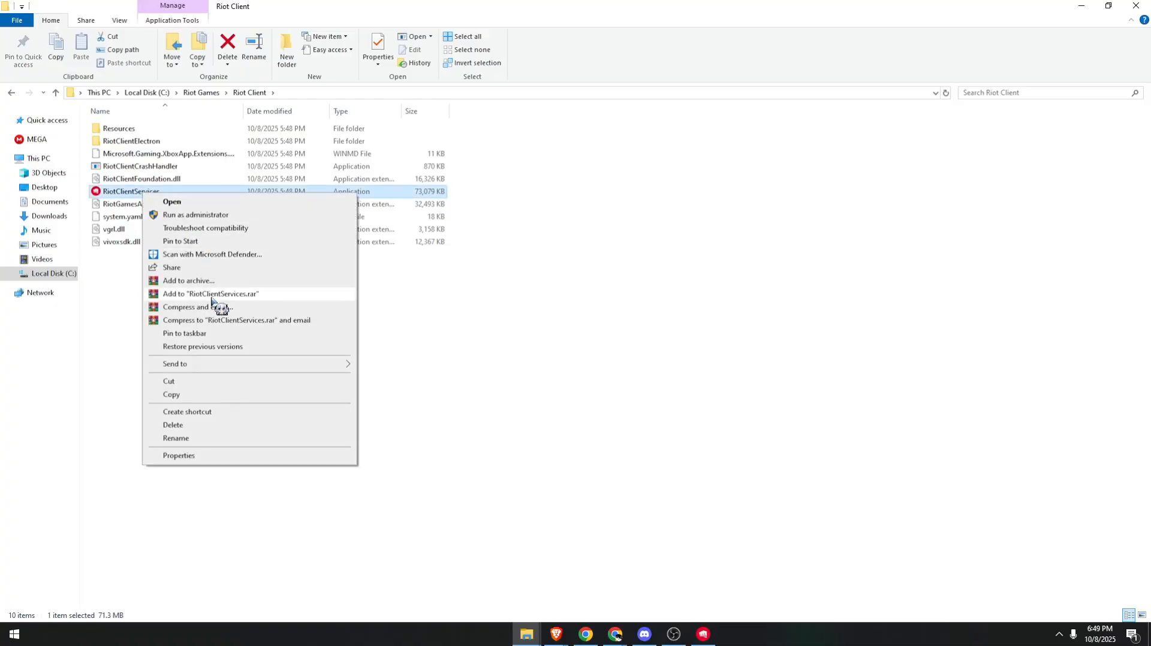
pyautogui.click(178, 456)
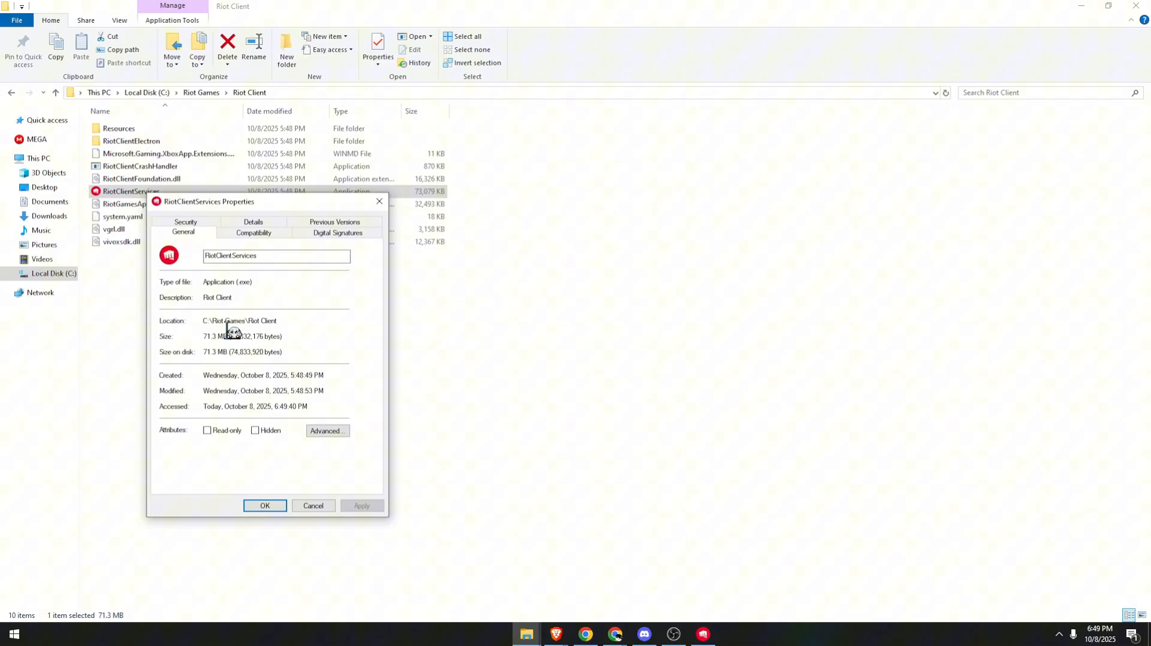
pyautogui.click(253, 232)
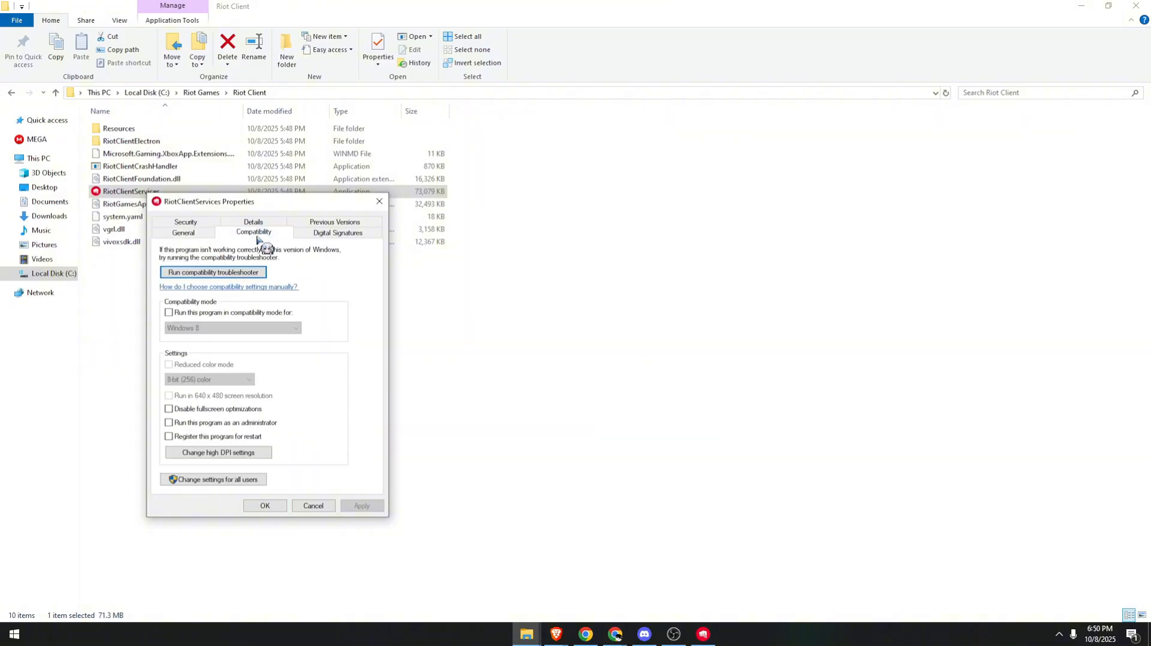
pyautogui.moveTo(292, 303)
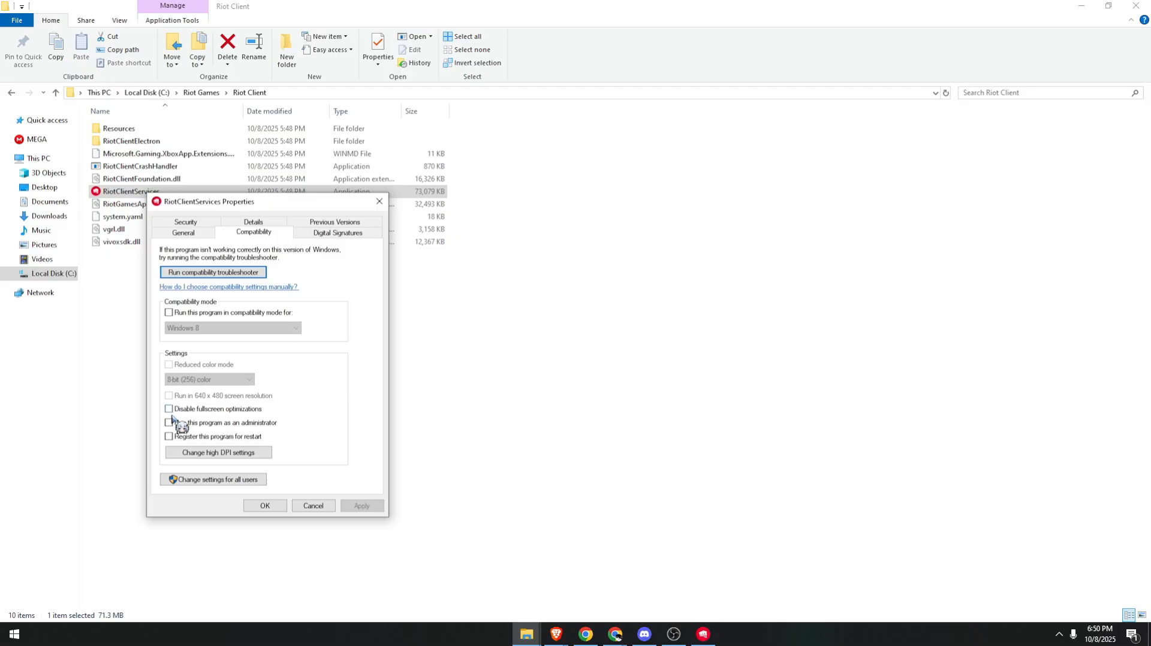
pyautogui.click(169, 409)
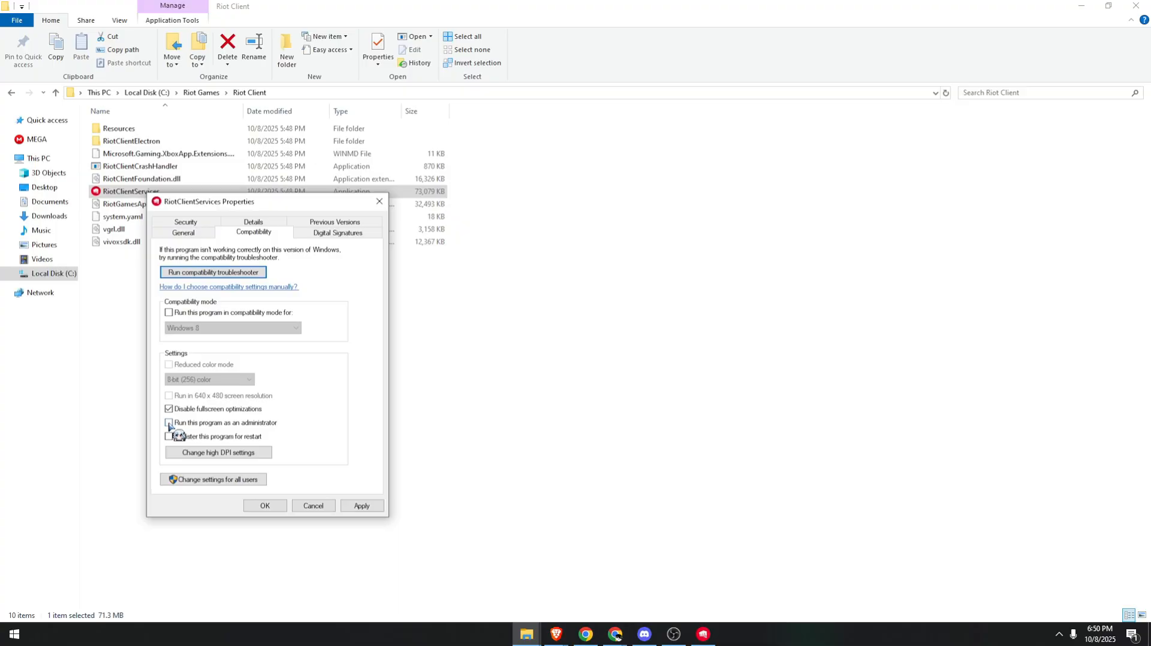
pyautogui.click(169, 422)
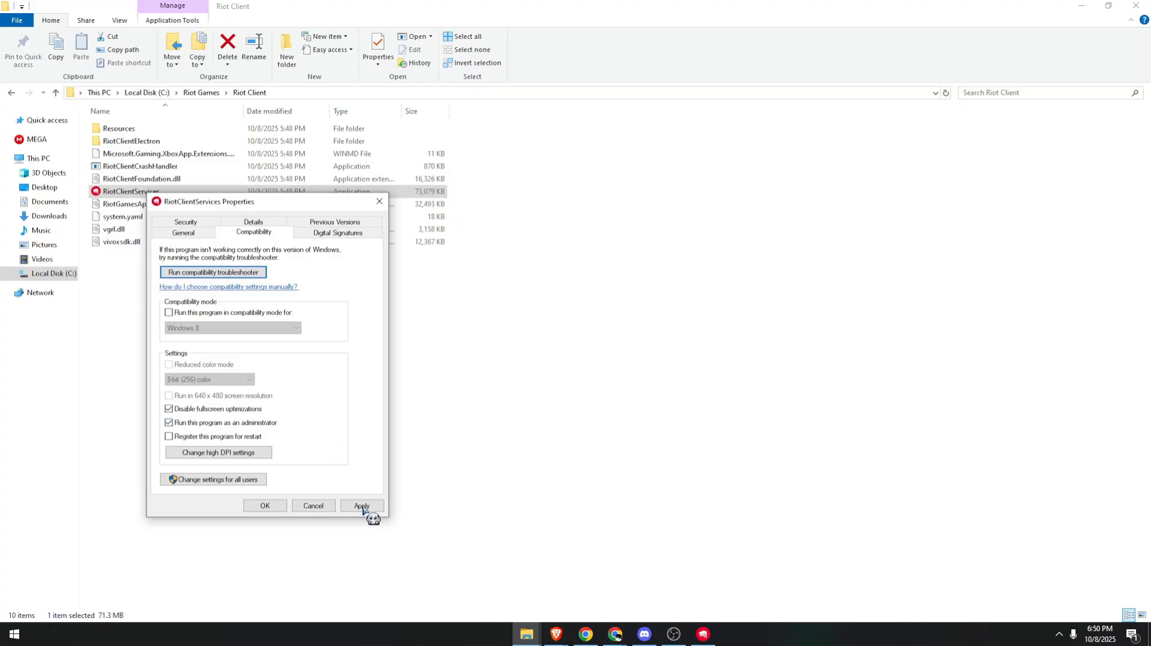